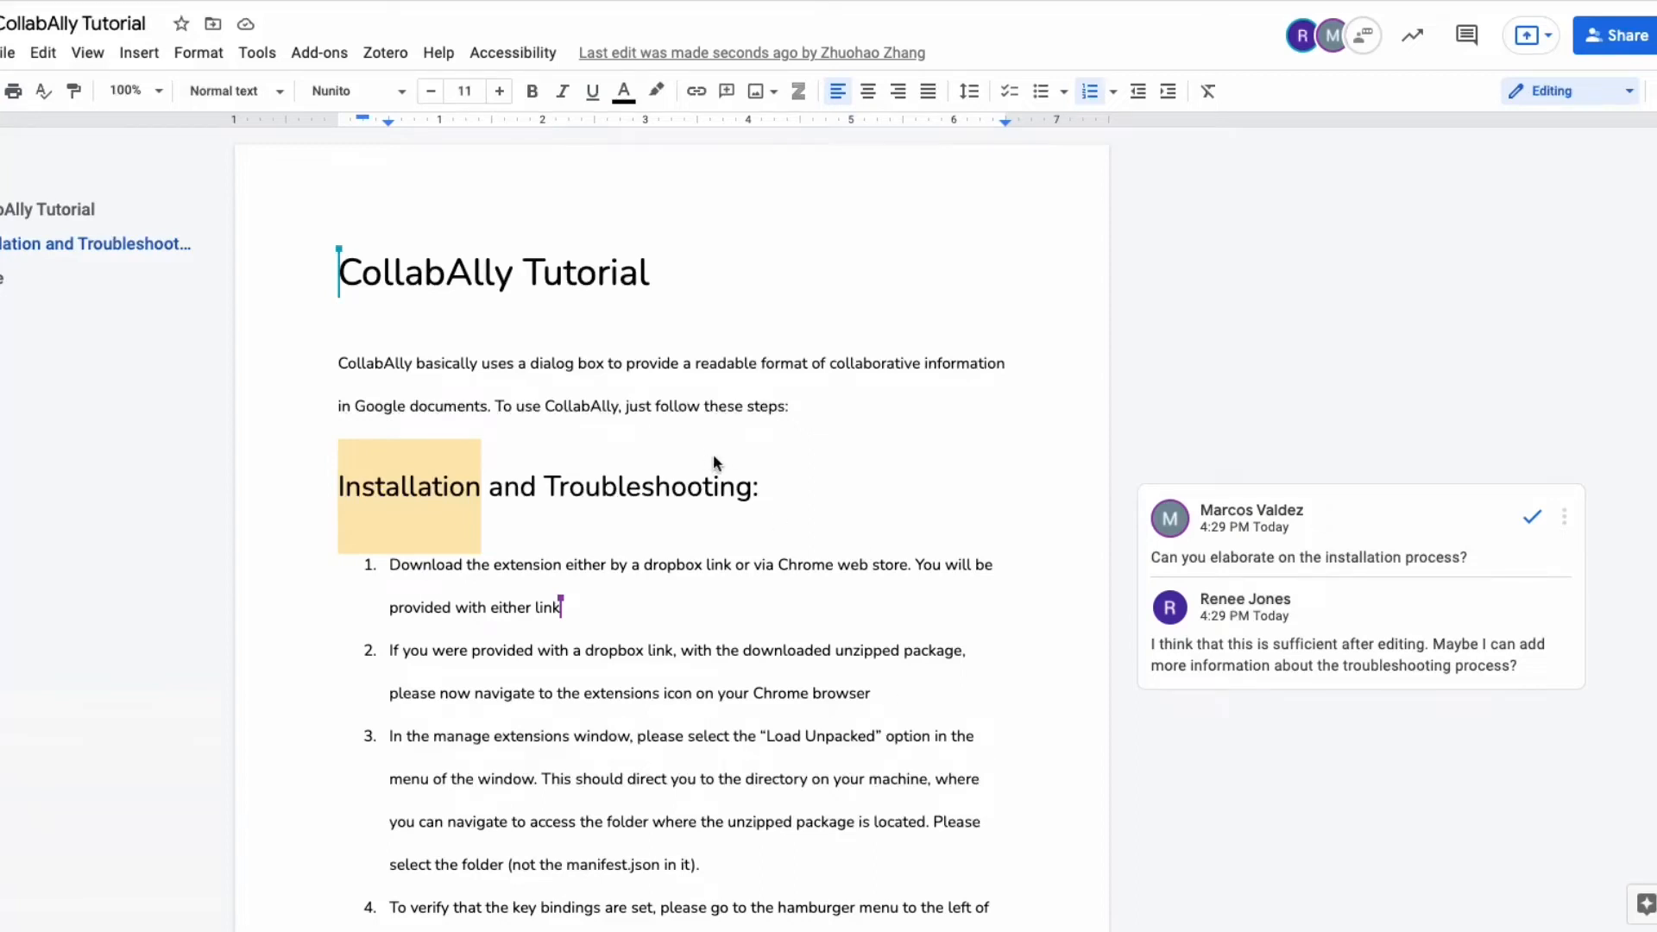
mouse_move(338, 250)
text(Sounds good)
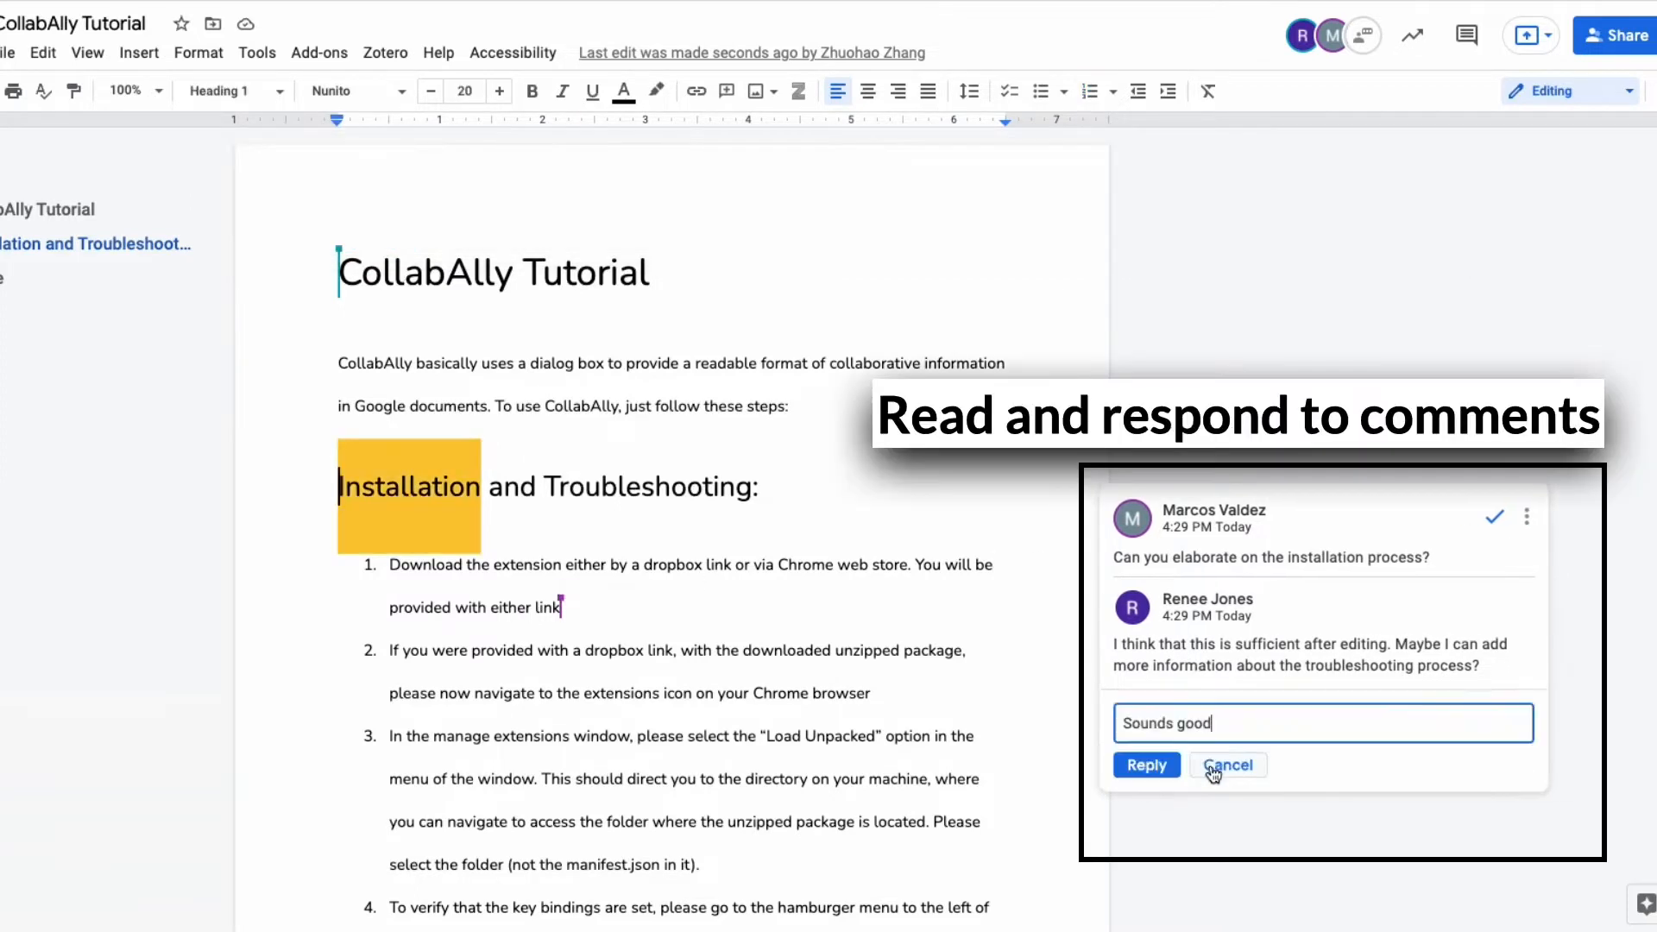
Step: Reply 'Sounds good' to the installation-process comment thread
click(1145, 763)
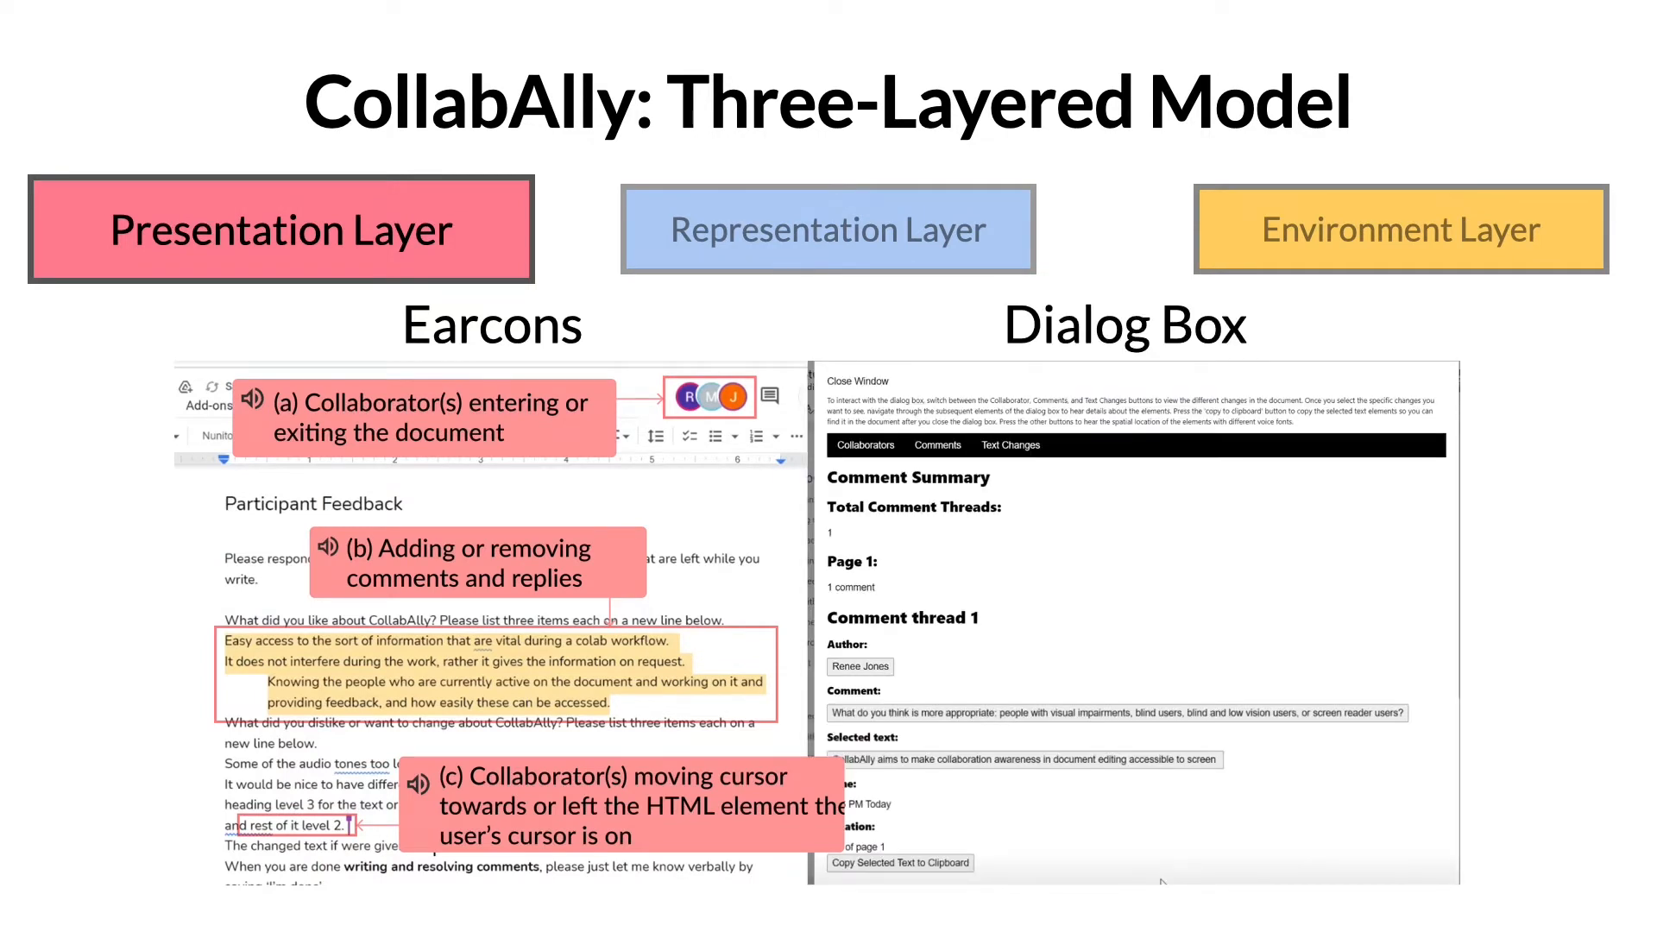
Step: Show the 'CollabAlly: Three-Layered Model' slide with earcons and the dialog box
click(1298, 391)
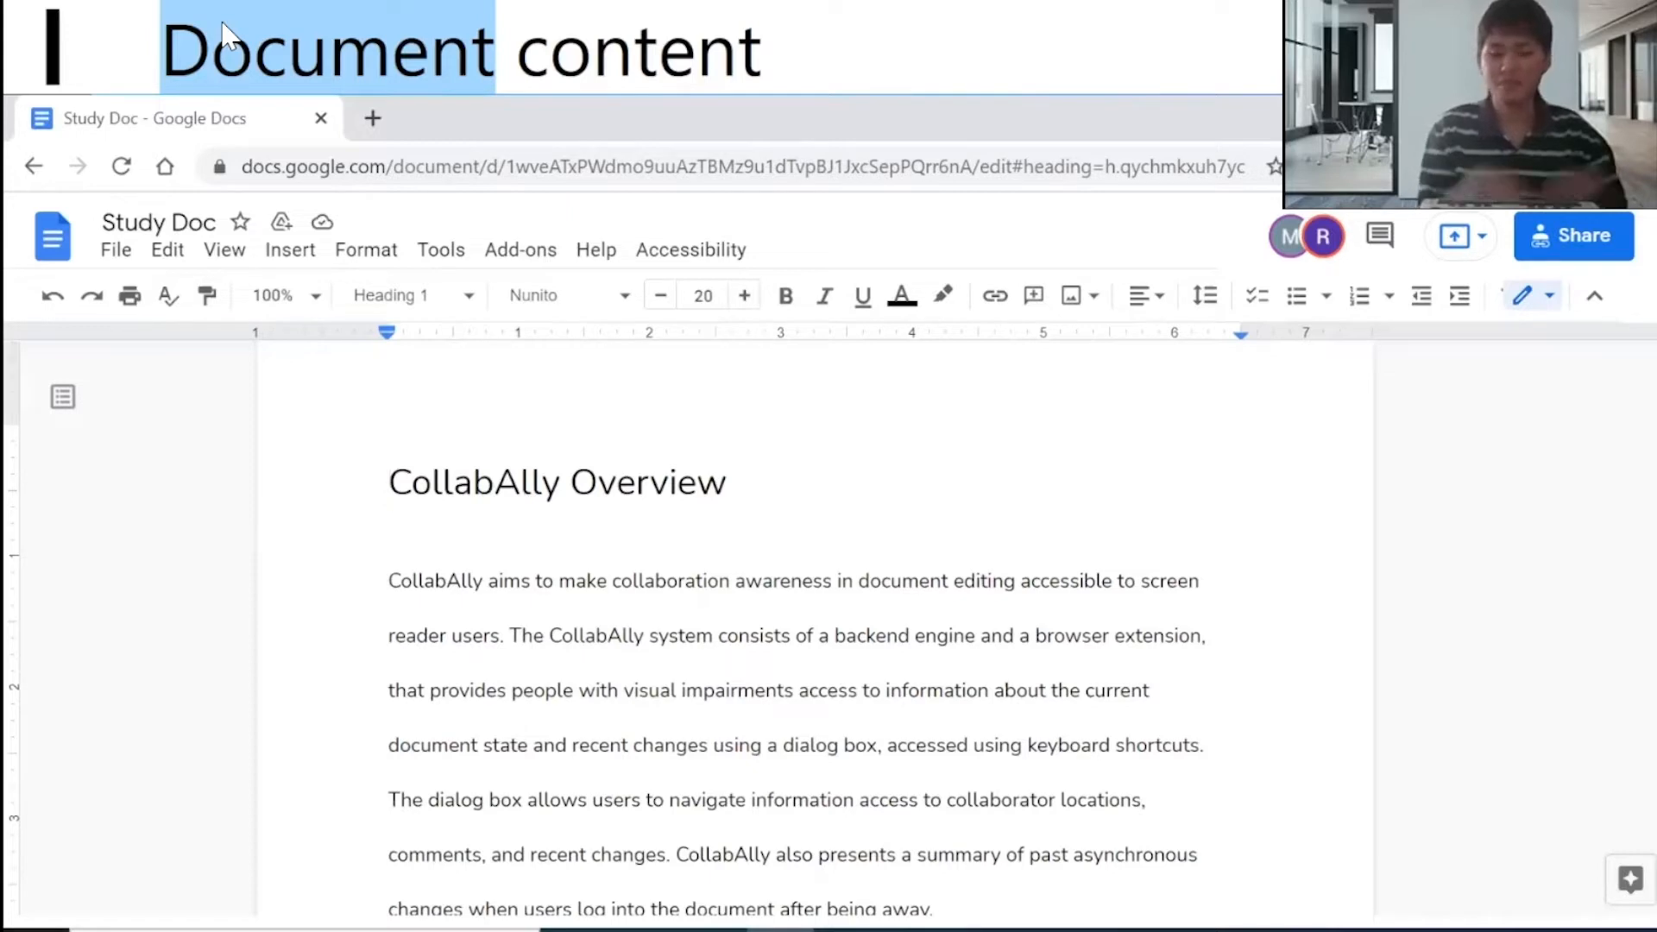
Step: Read the Collaborator Summary: two collaborators, none new, idle, moved or departed
scroll(down, 3)
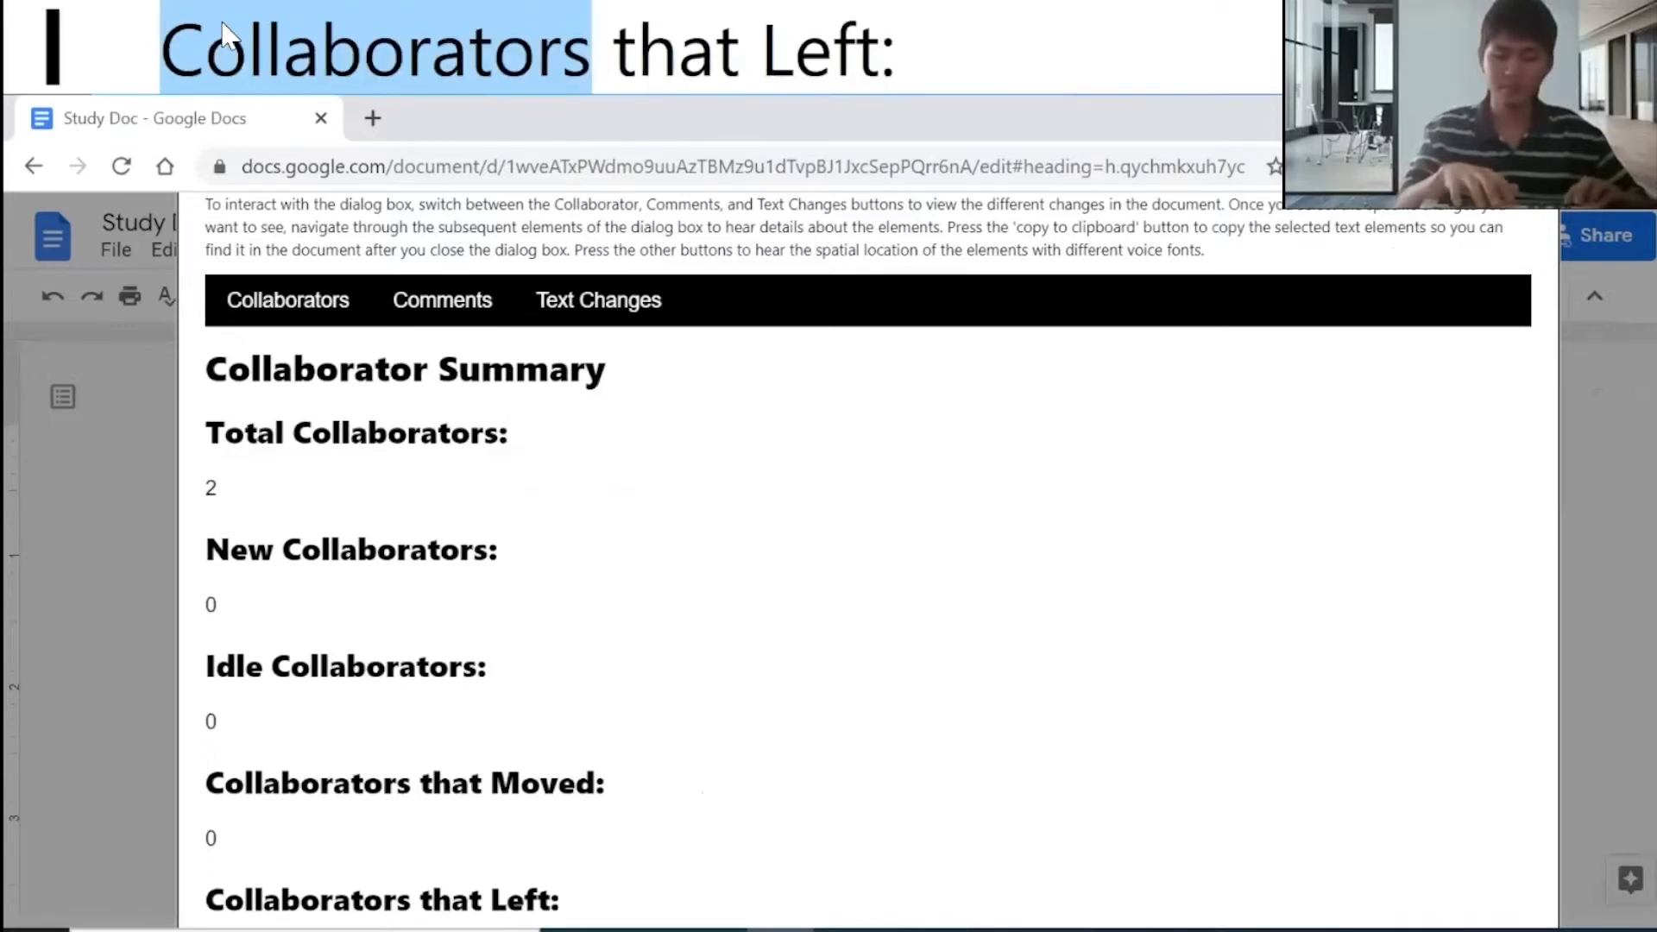
click(288, 301)
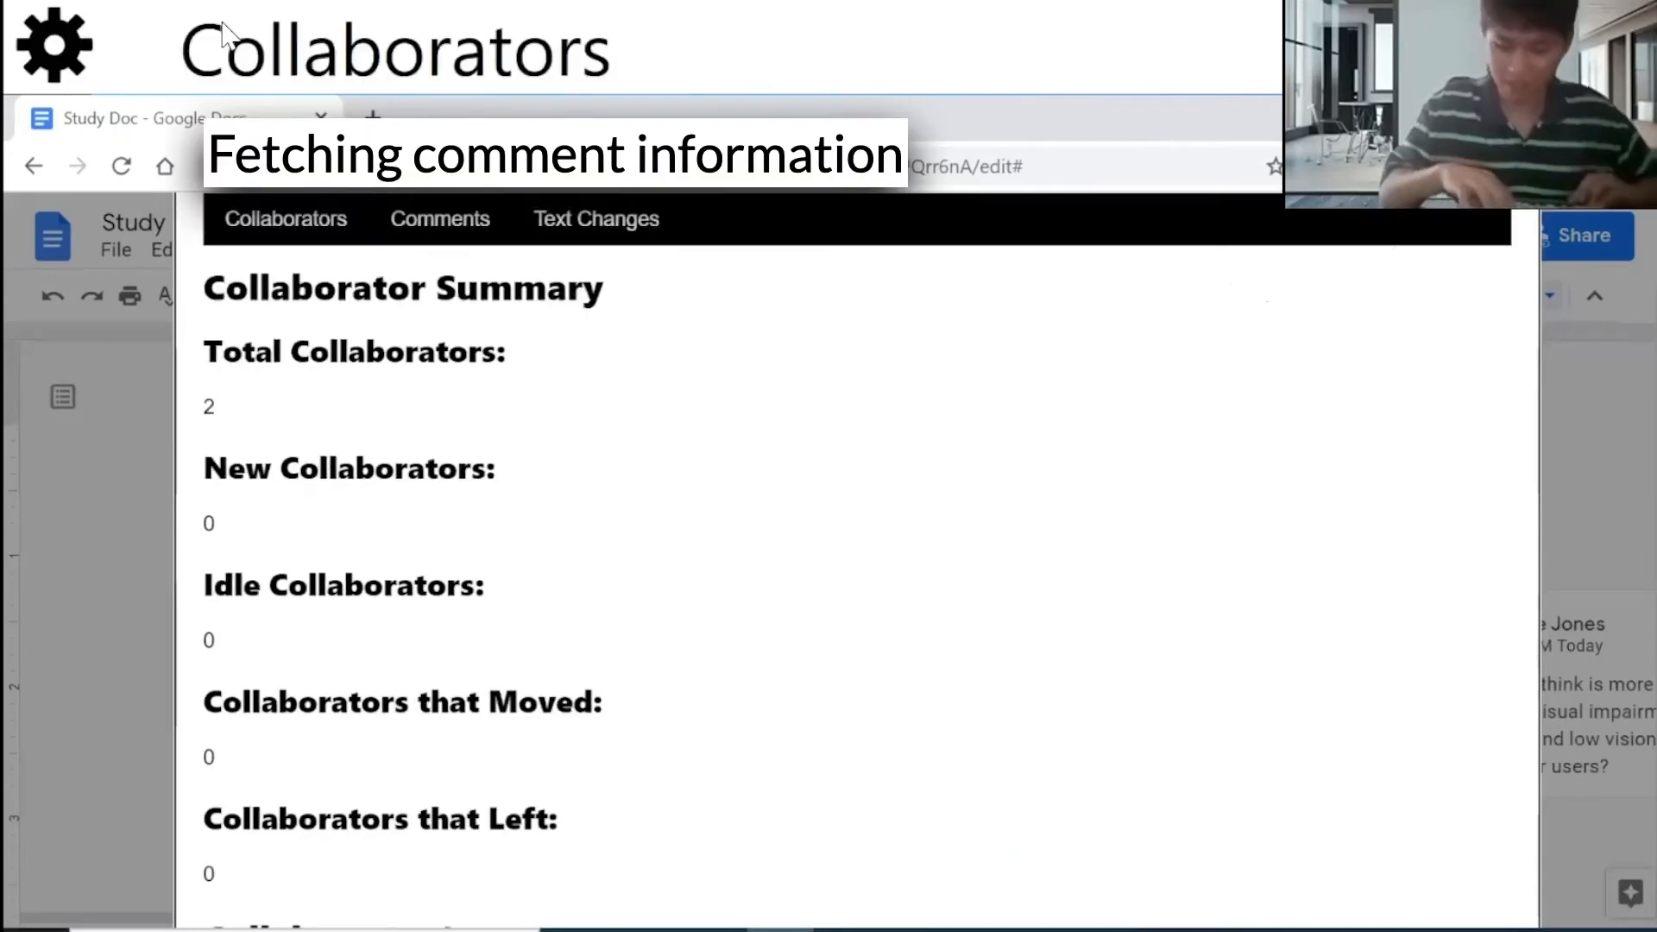
Step: Load the document's comment information via the Comments button in the CollabAlly dialog
click(439, 218)
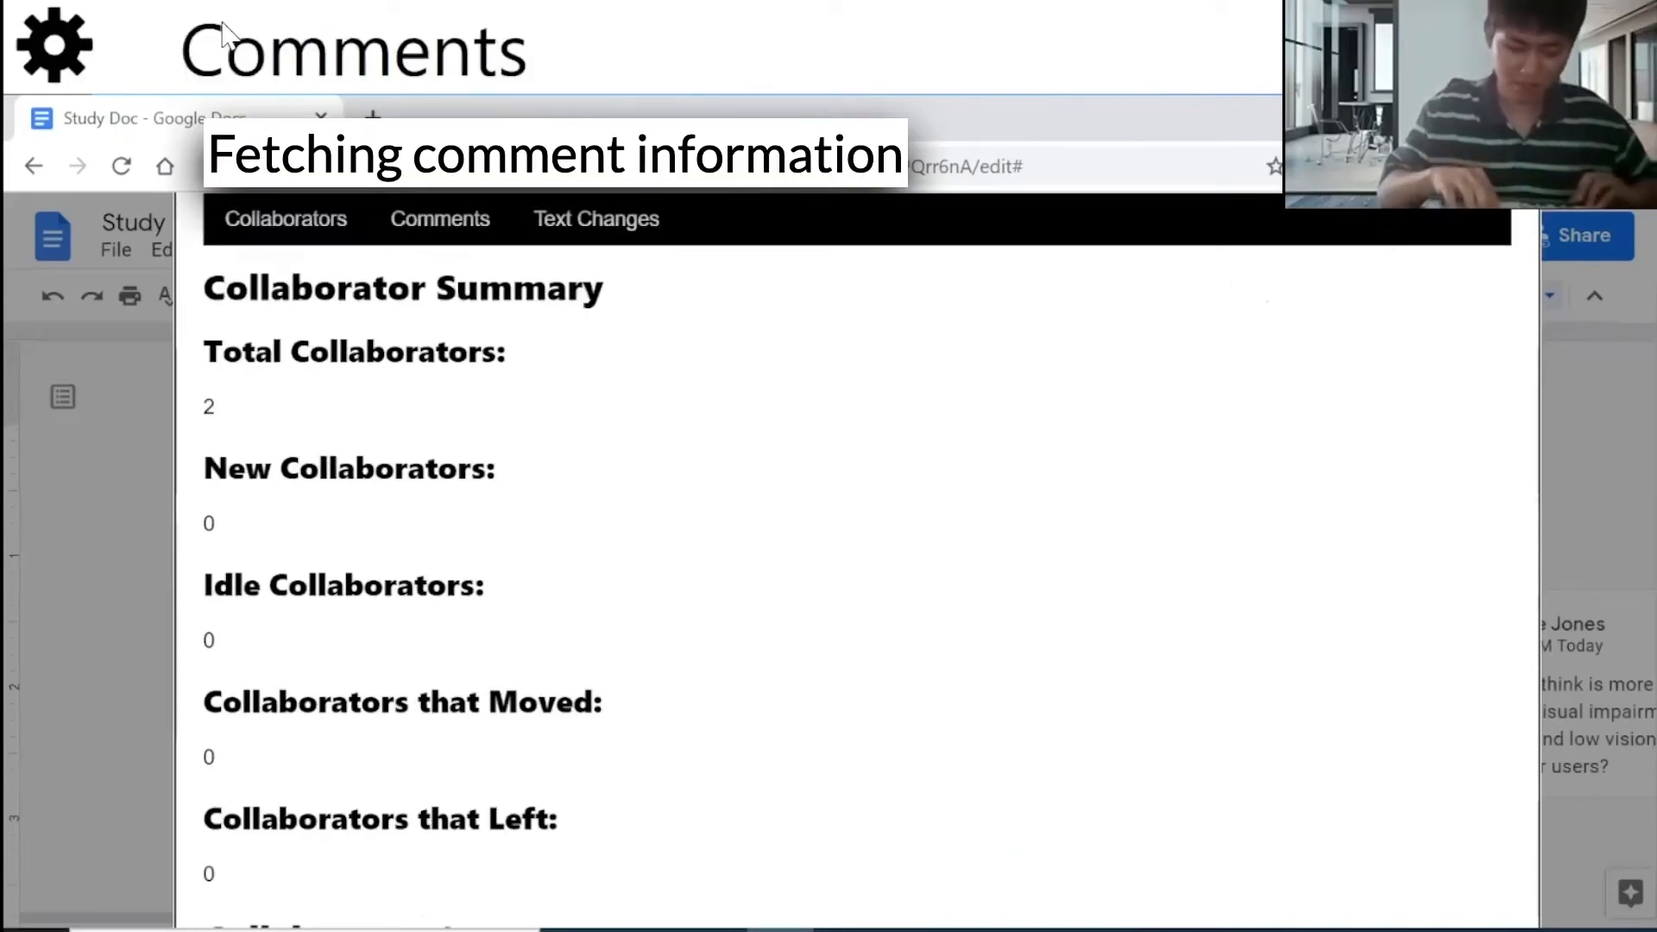
click(439, 218)
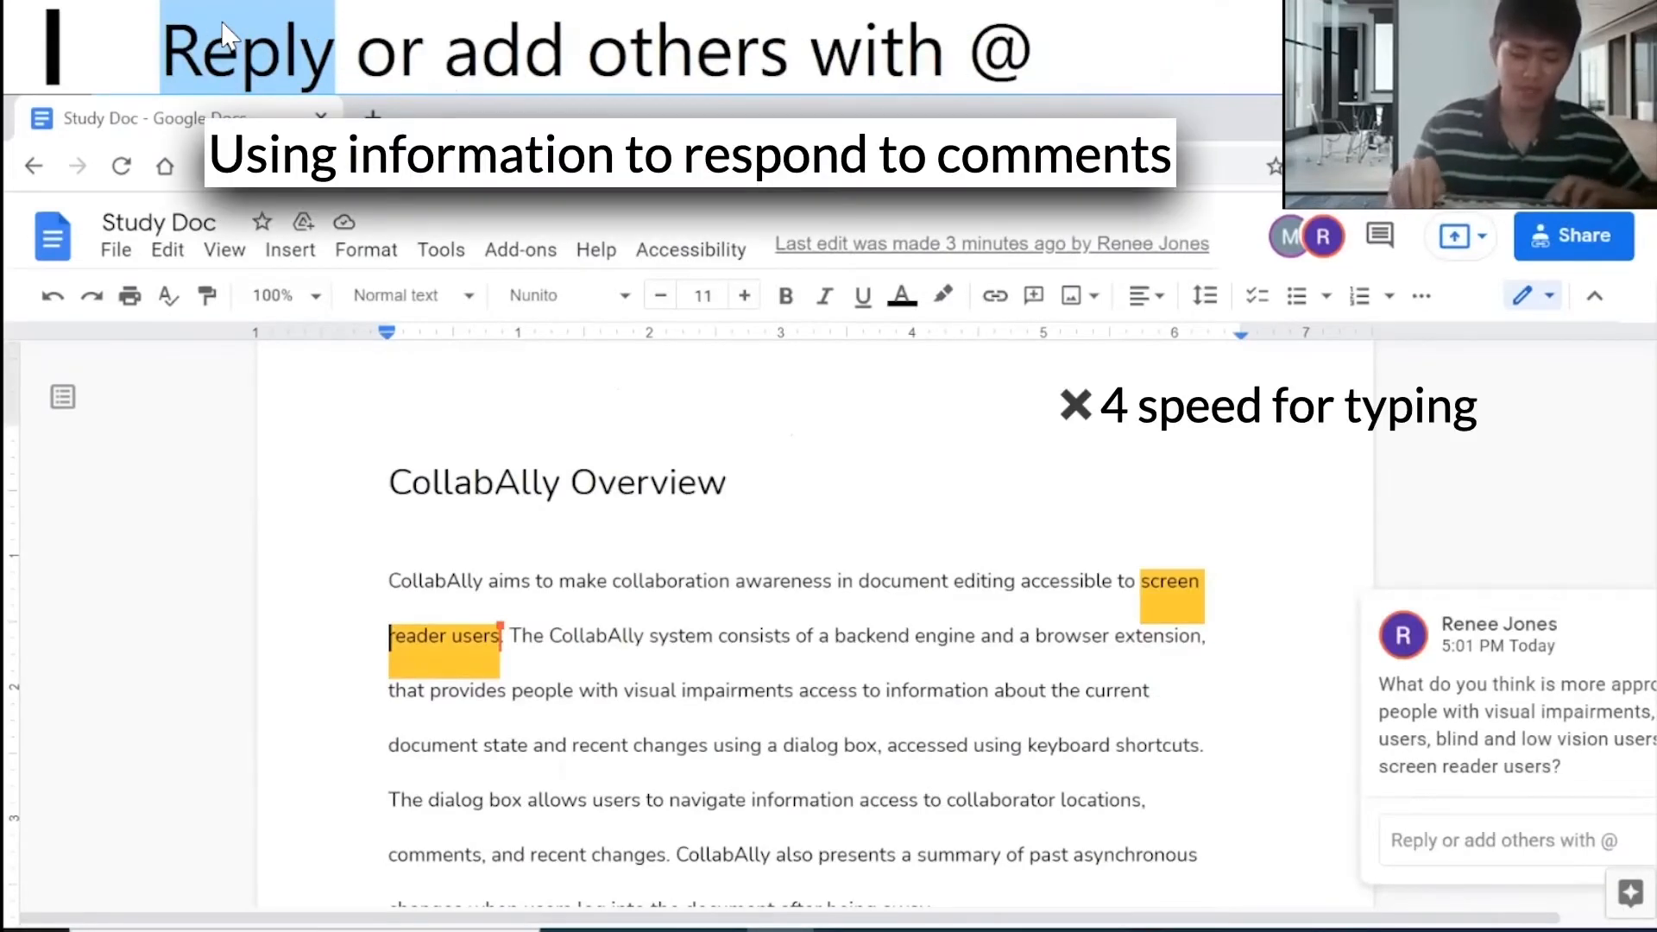
click(1505, 838)
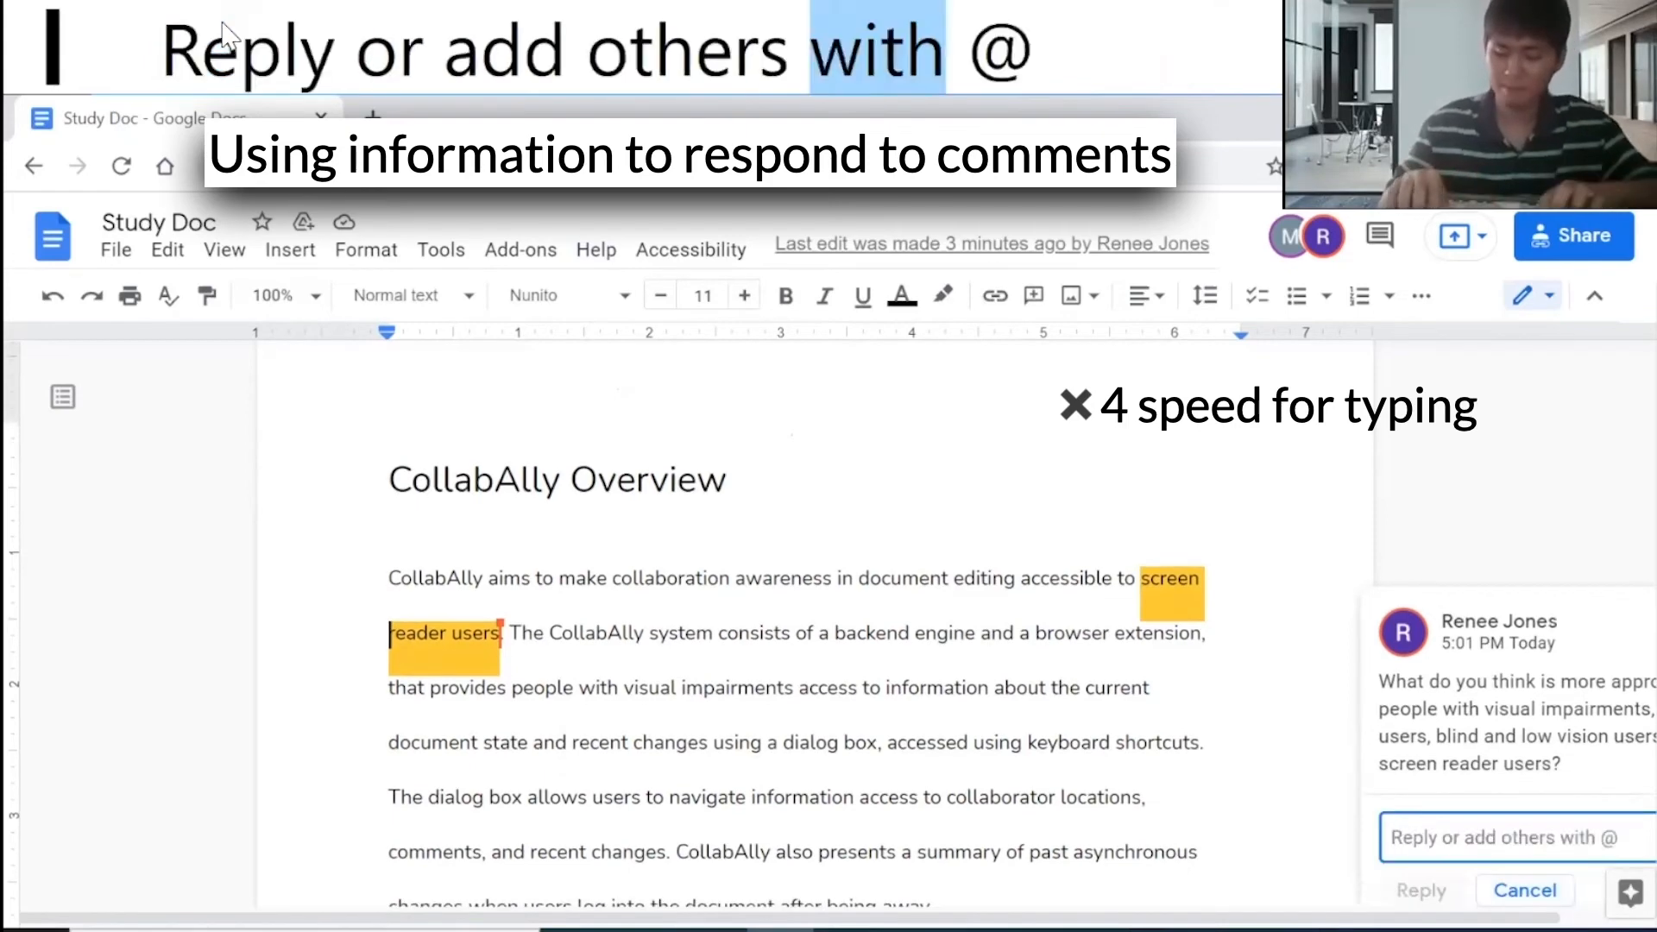
click(1524, 889)
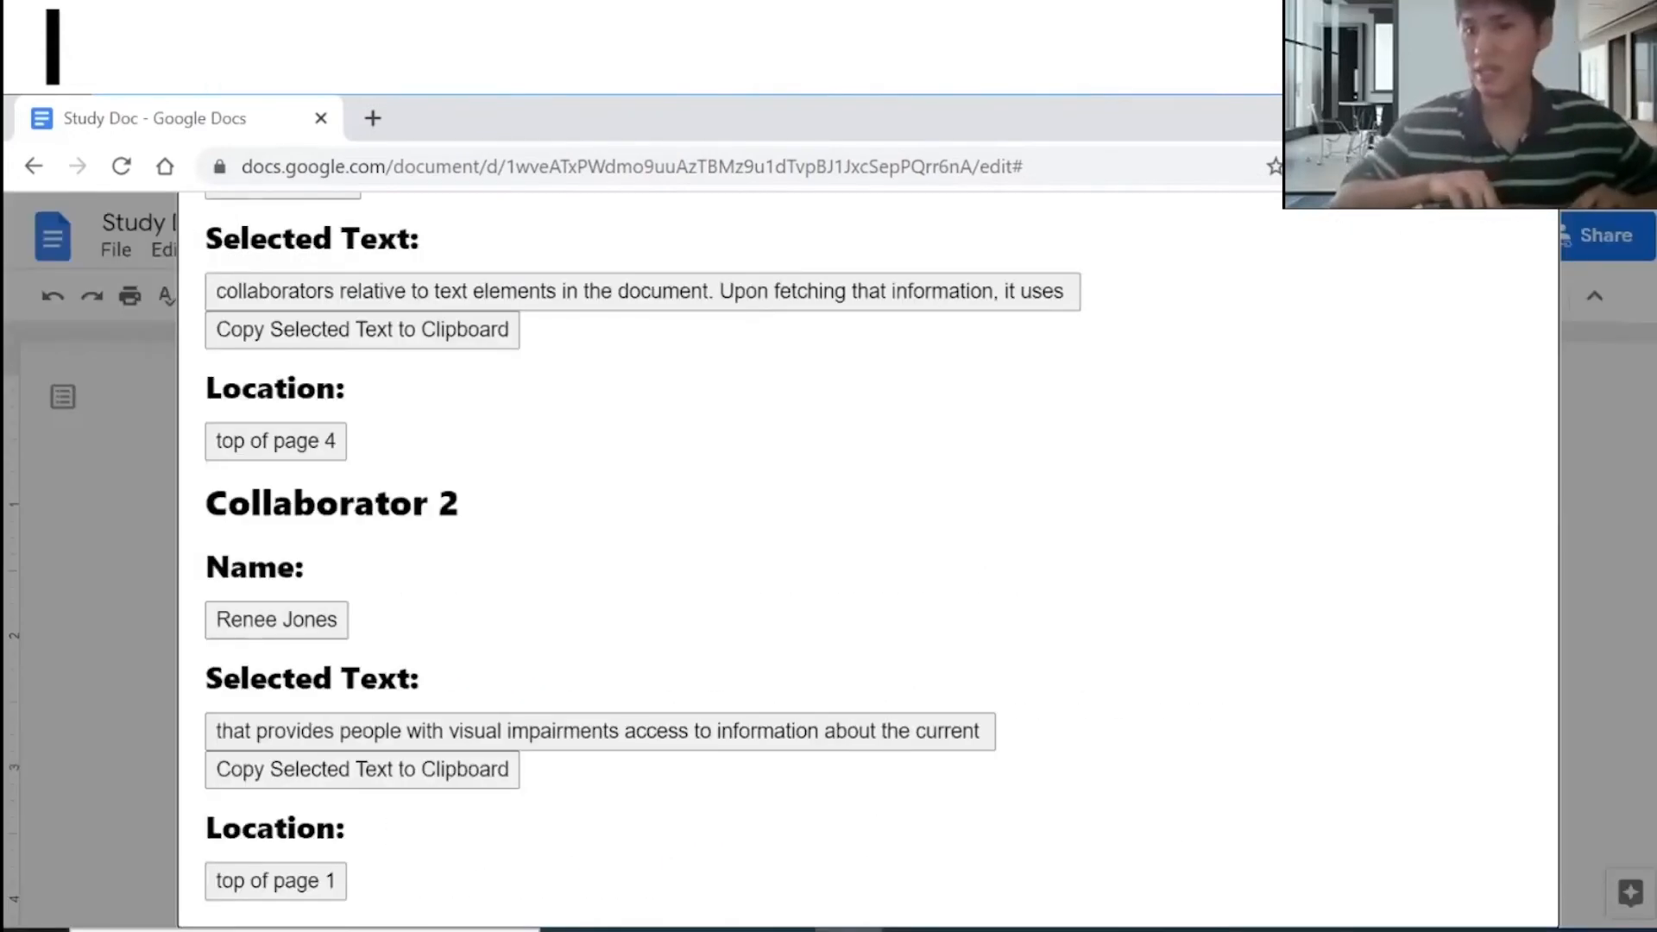
Step: Review the Text Summary: one text change, three style changes, Sensemaking renamed on page 4
click(287, 300)
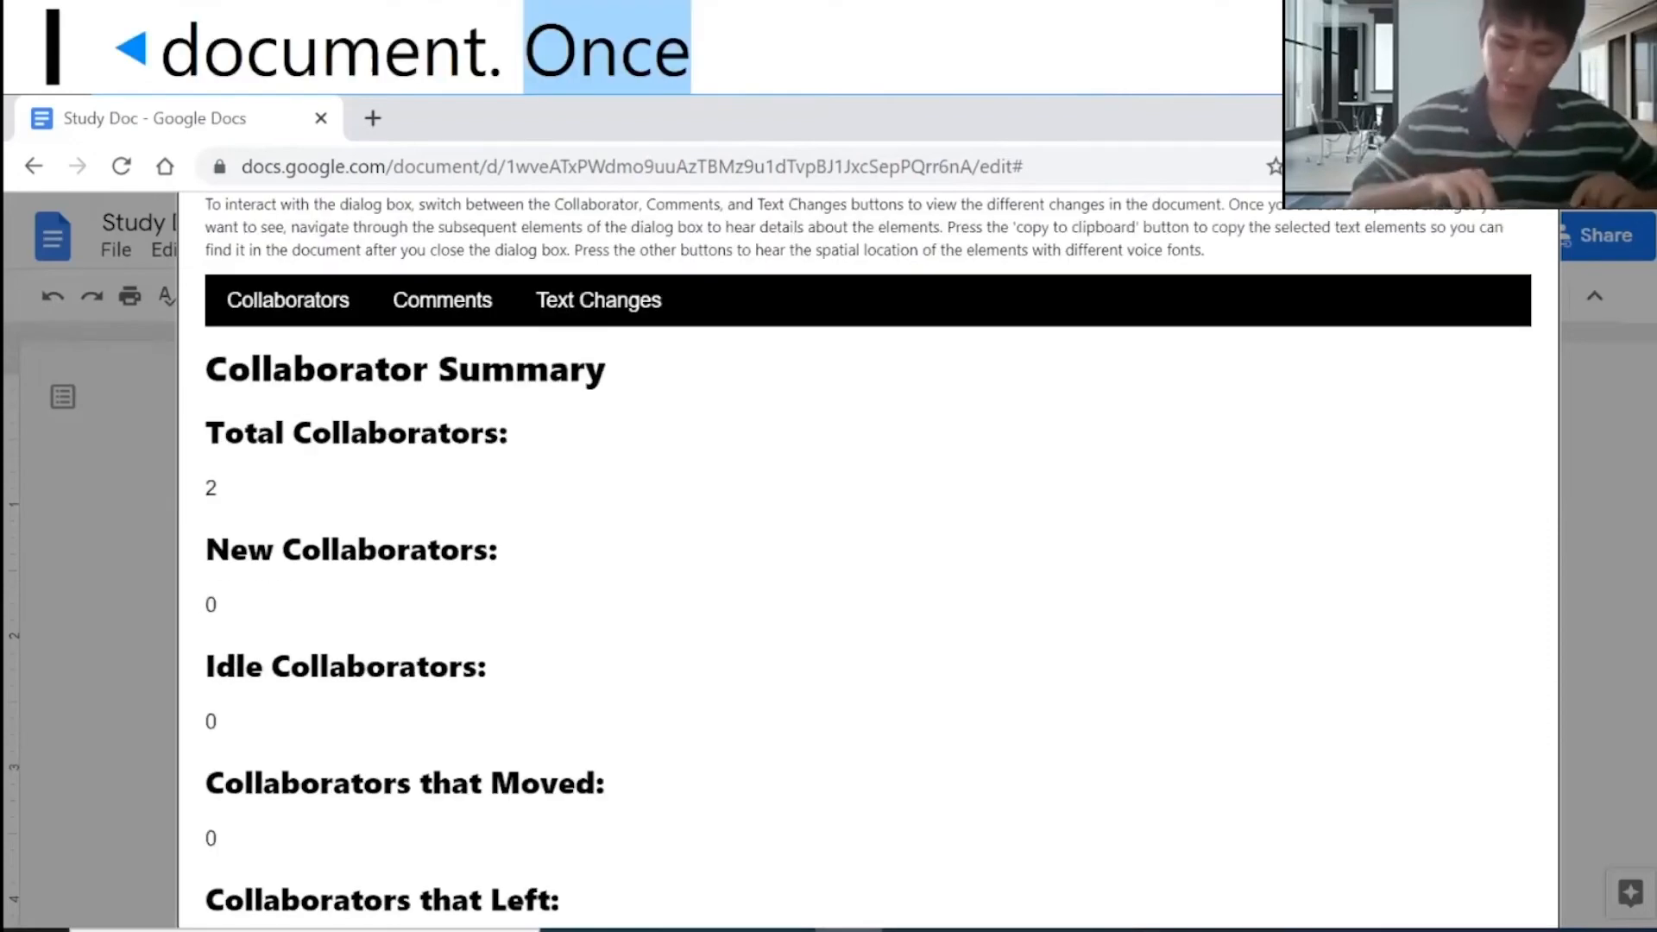
click(597, 300)
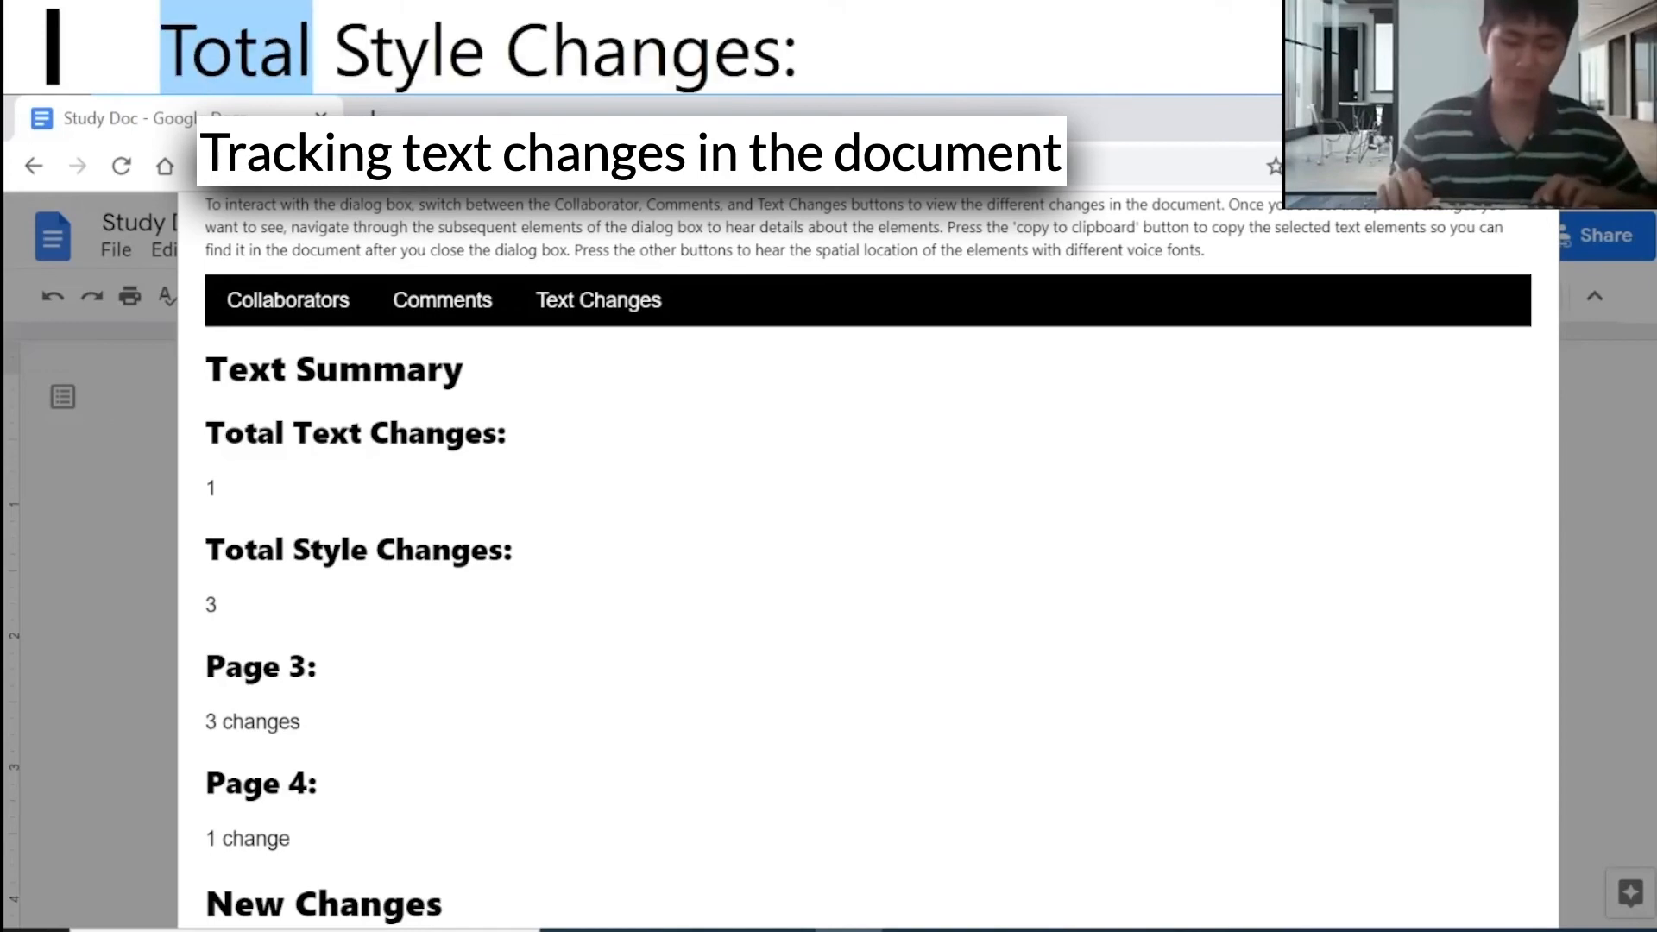
scroll(down, 3)
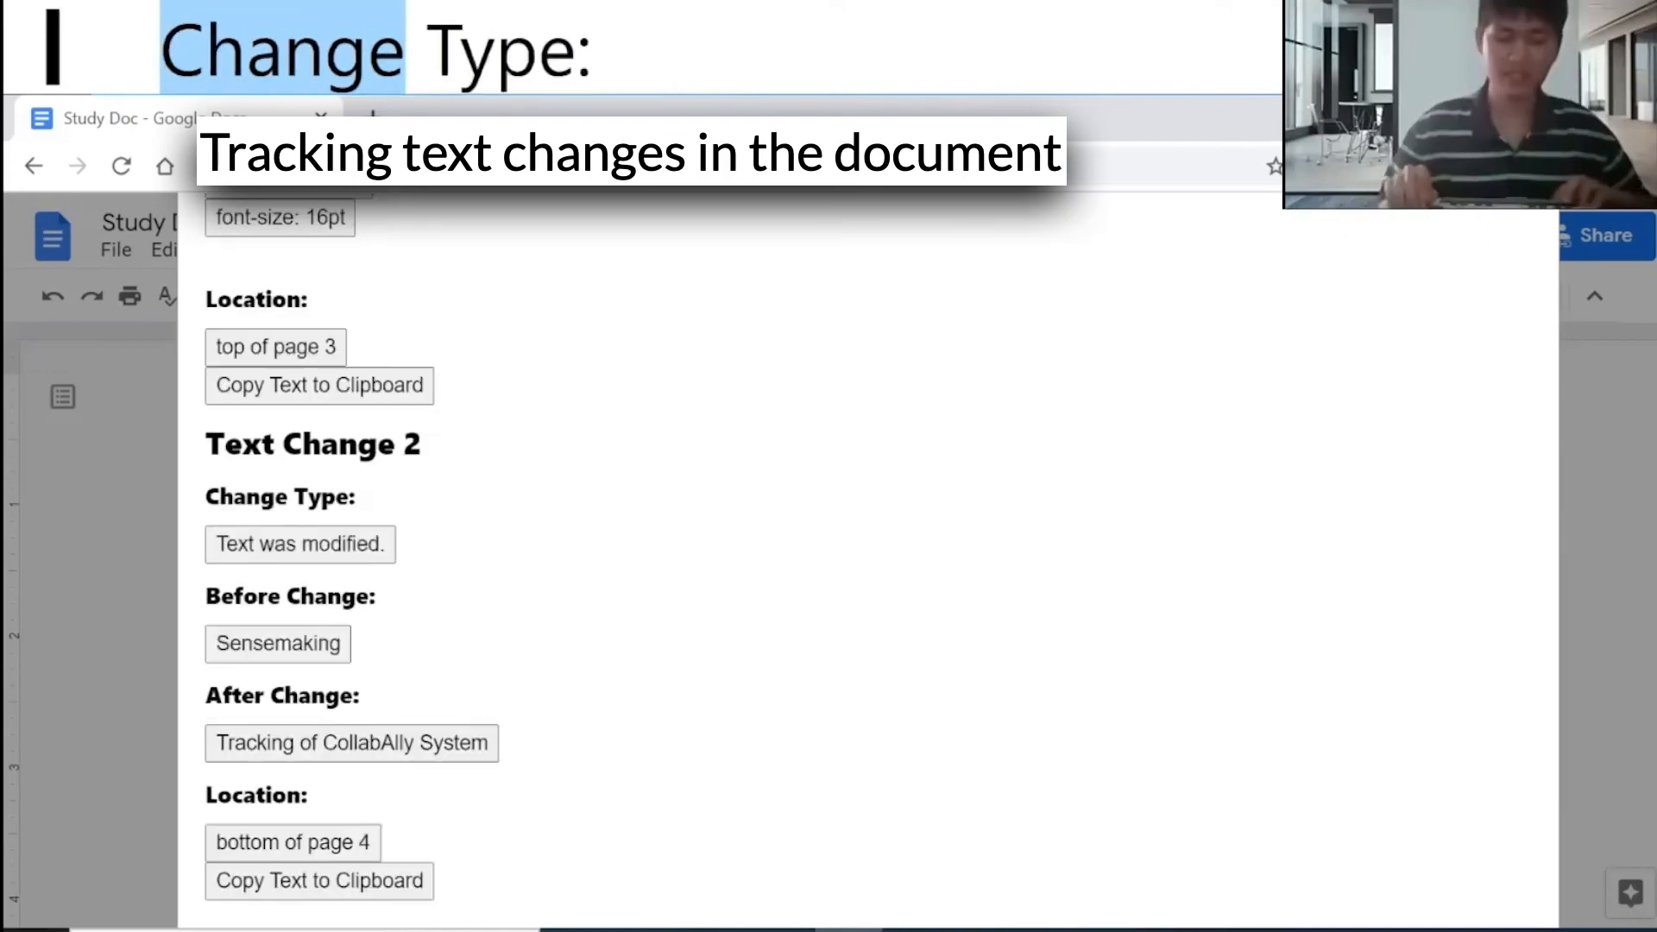